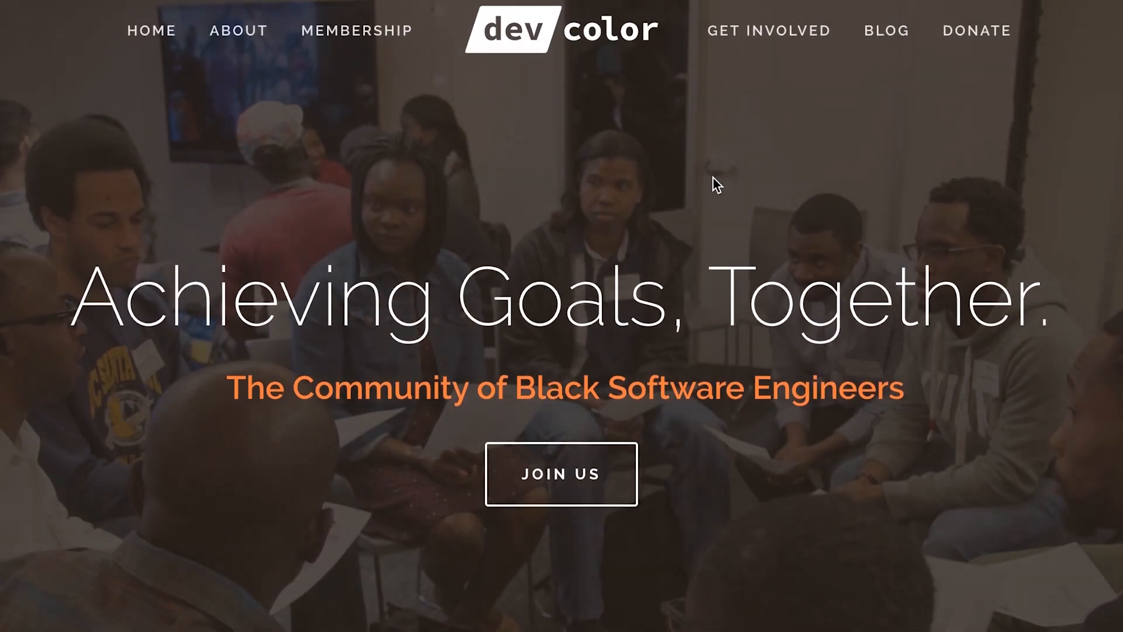
Add drawSprites() from the Game Lab toolbox as line 2 so the gray square sprite shows.
{"action": "scroll", "scroll_direction": "down", "scroll_amount": 3}
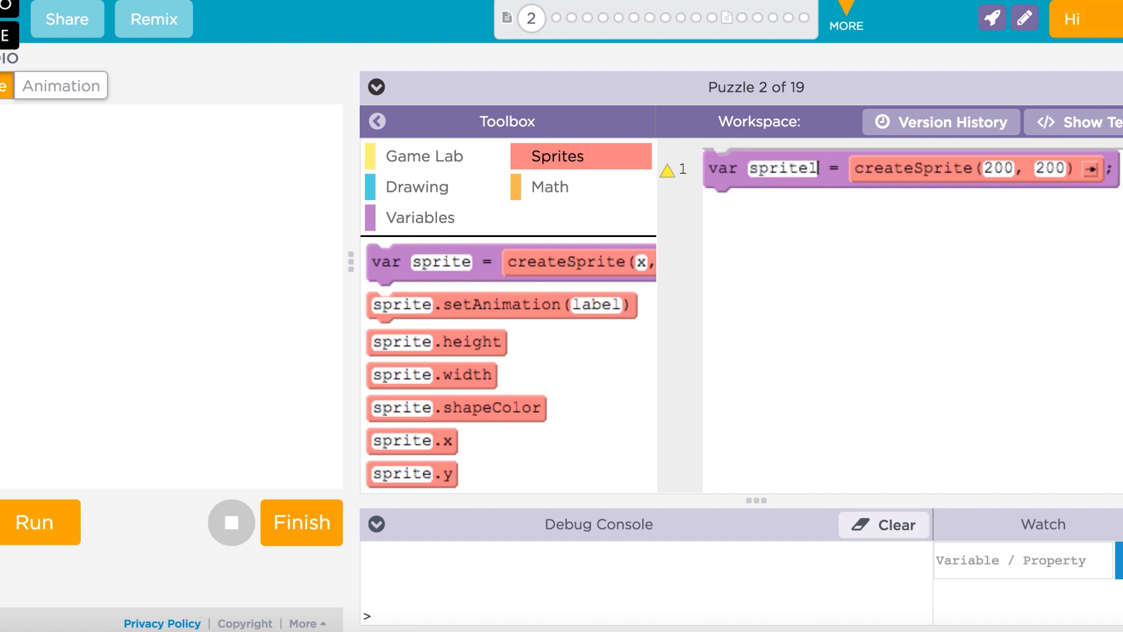
{"action": "left_click", "coordinate": [423, 156]}
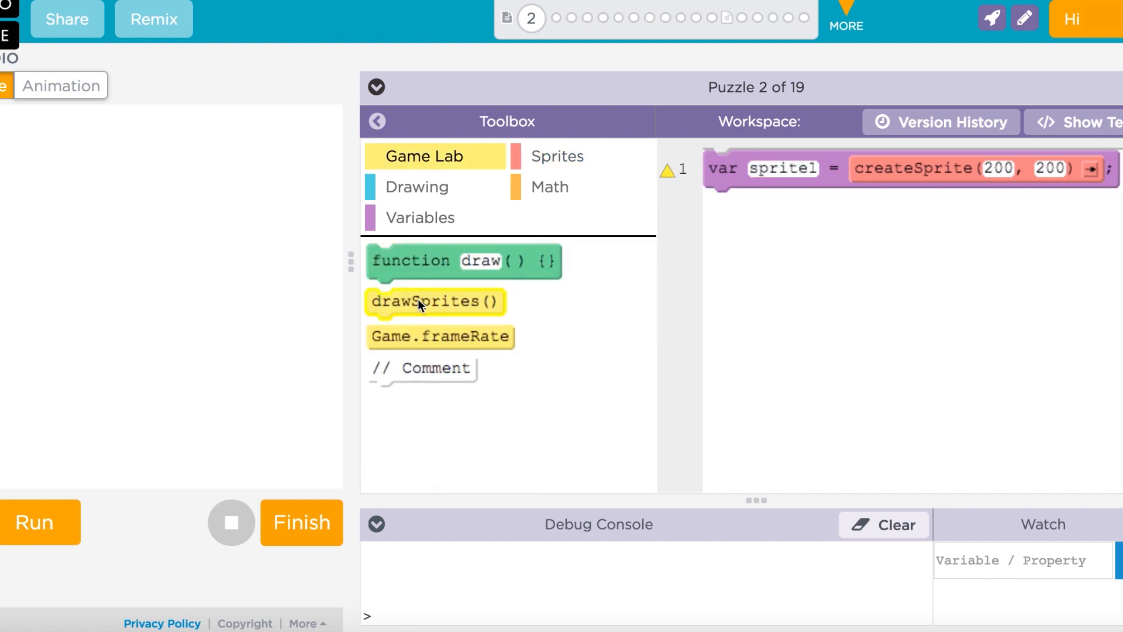
{"action": "left_click", "coordinate": [40, 522]}
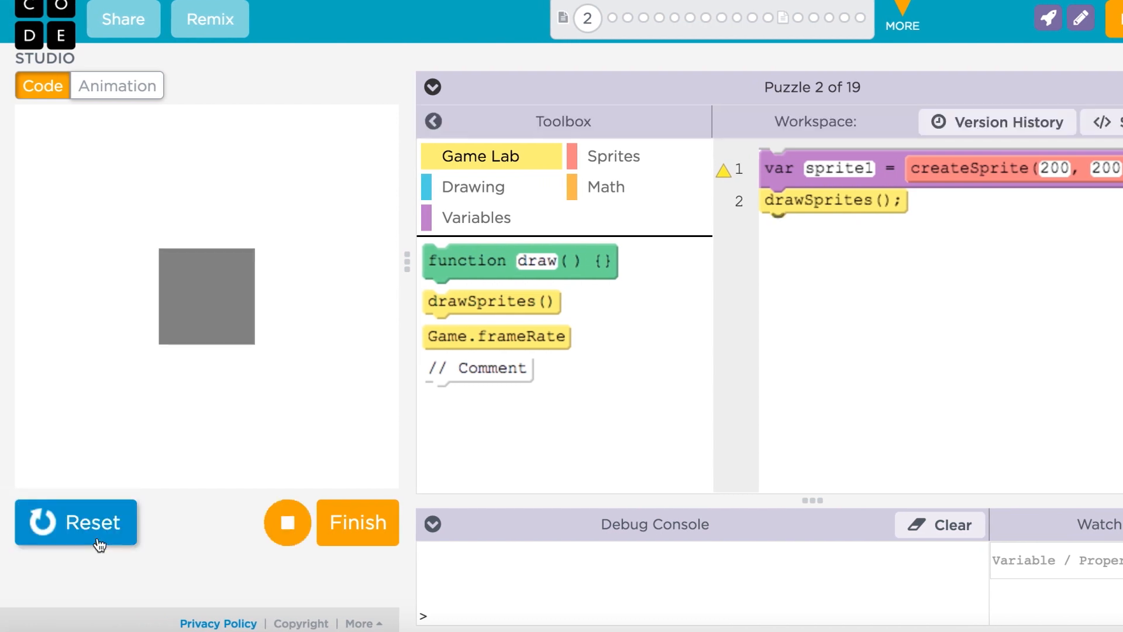
{"action": "mouse_move", "coordinate": [238, 467]}
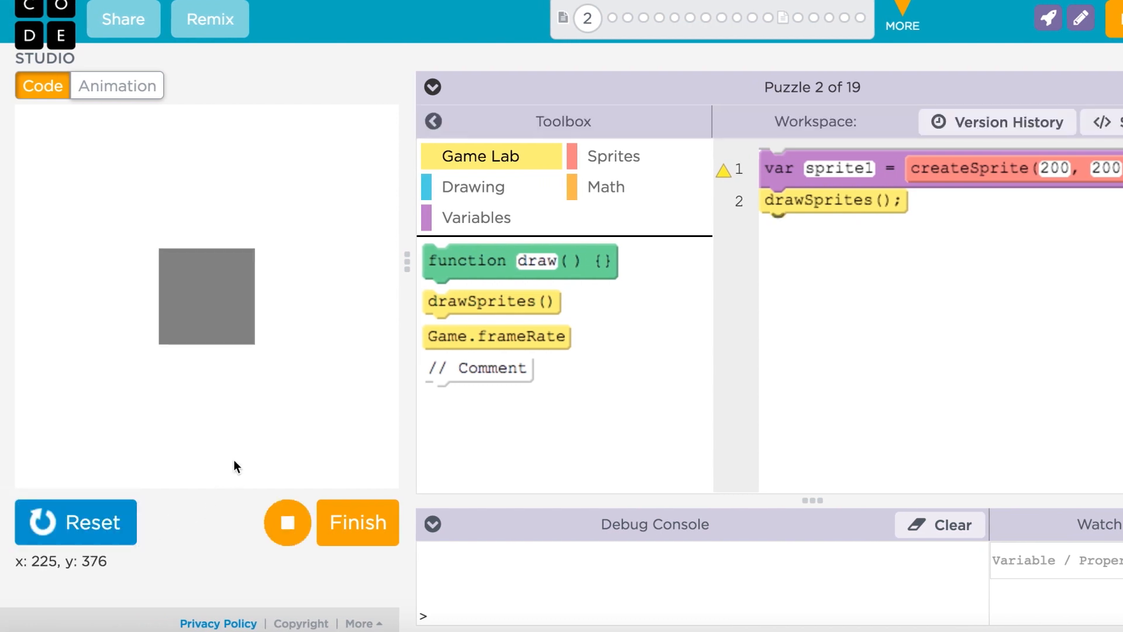
{"action": "mouse_move", "coordinate": [151, 485]}
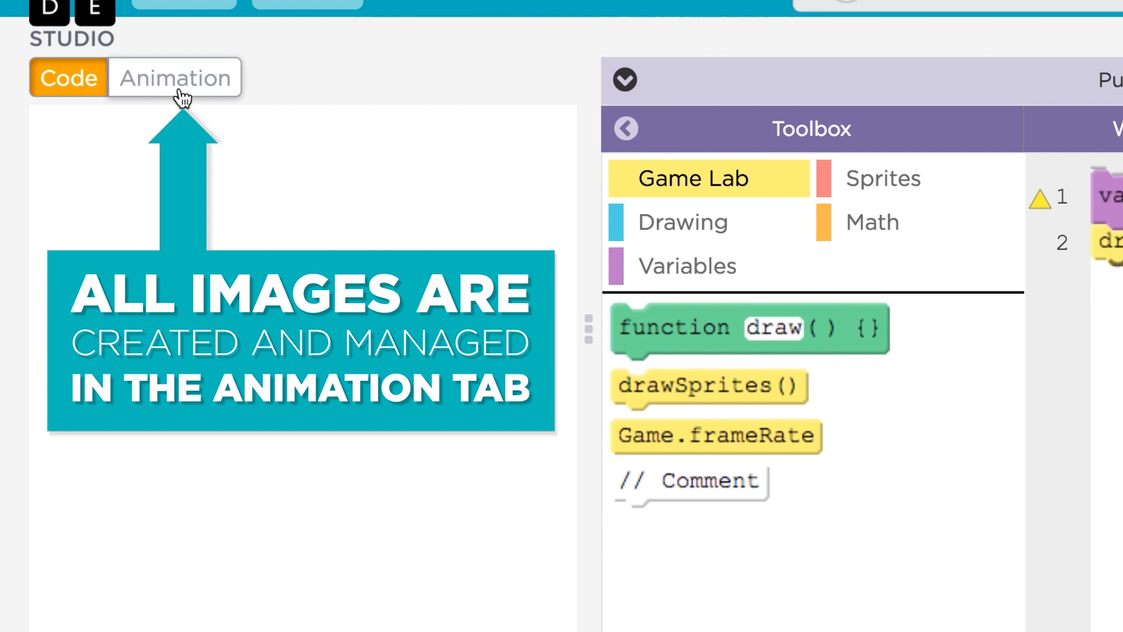
Switch between Code and Animation, ending on the empty animation workspace.
{"action": "left_click", "coordinate": [174, 77]}
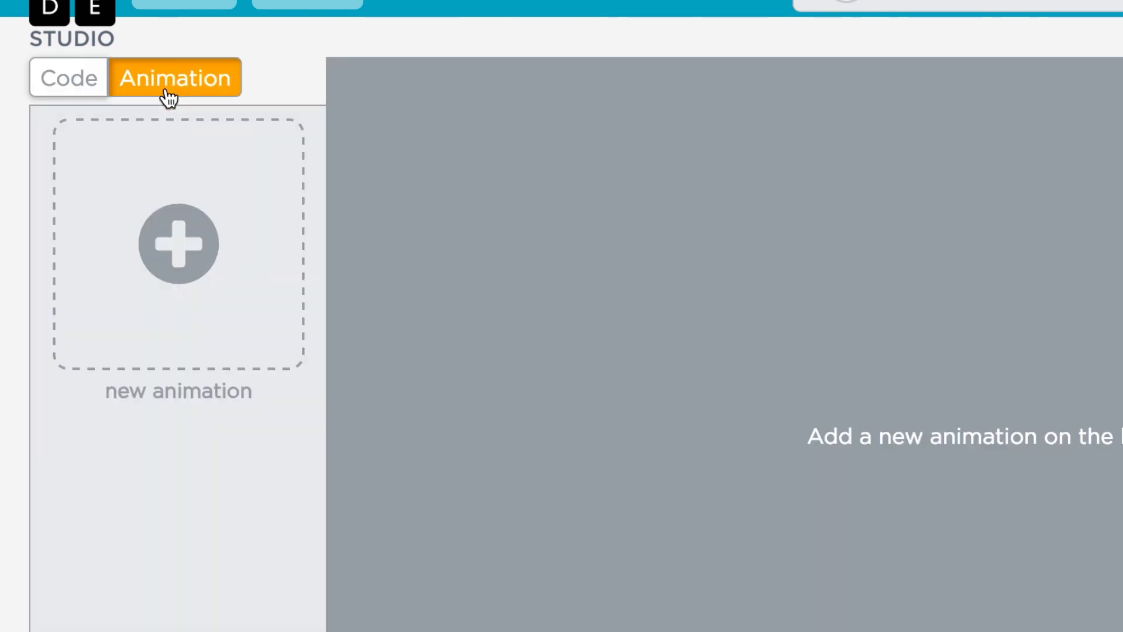
{"action": "left_click", "coordinate": [68, 78]}
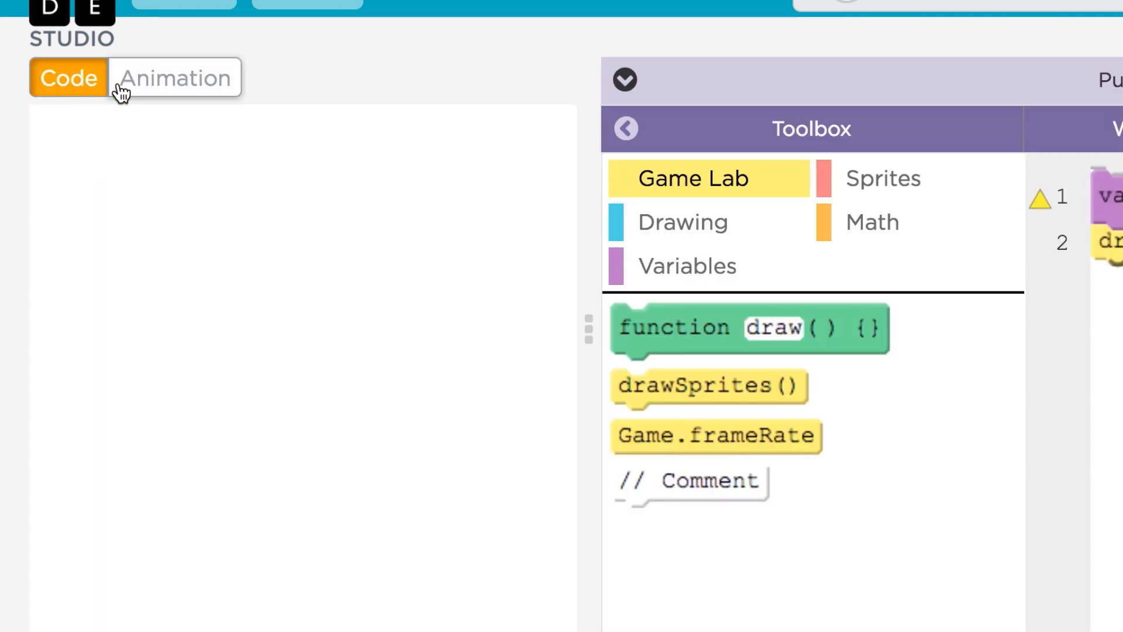
{"action": "left_click", "coordinate": [174, 77]}
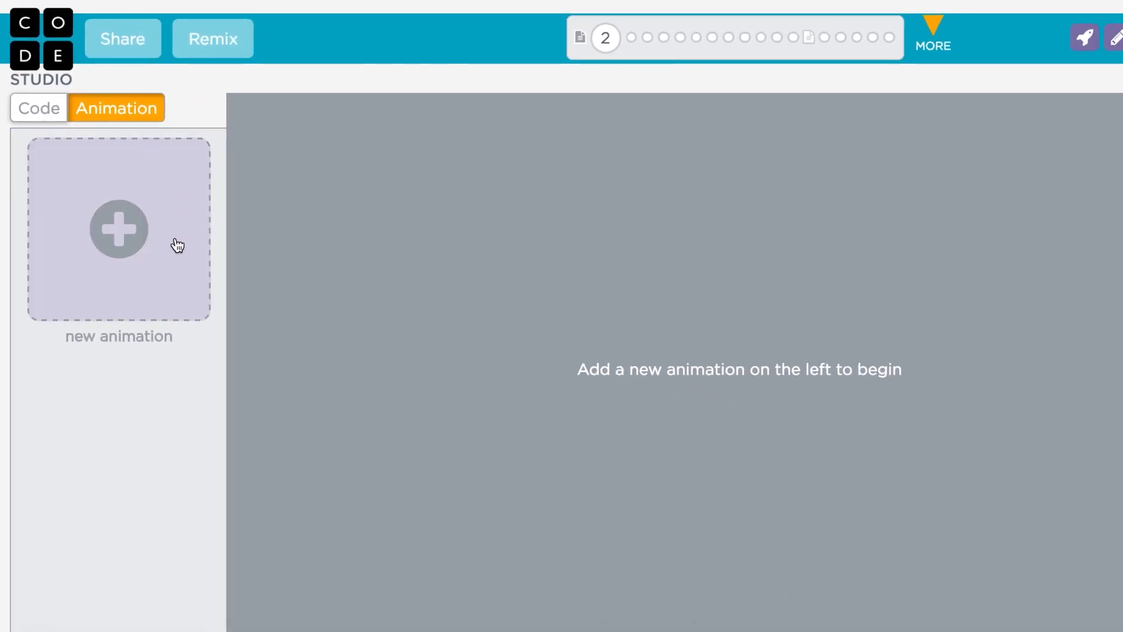
Add the purple bunny2 character from the Animation Library's Characters category.
{"action": "left_click", "coordinate": [118, 229]}
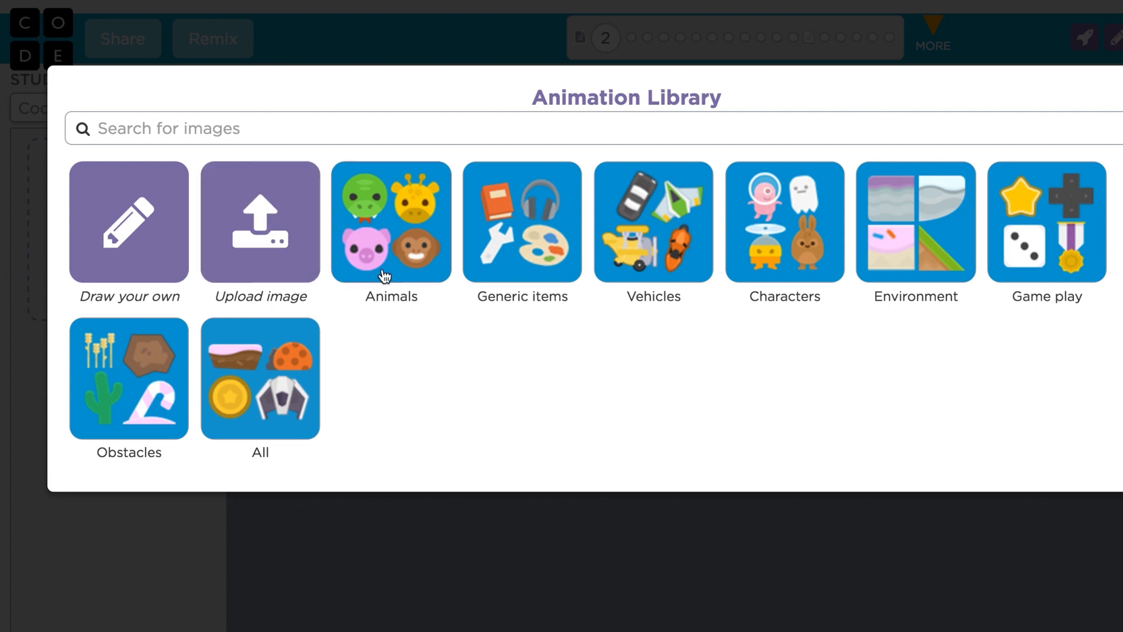
{"action": "mouse_move", "coordinate": [792, 253]}
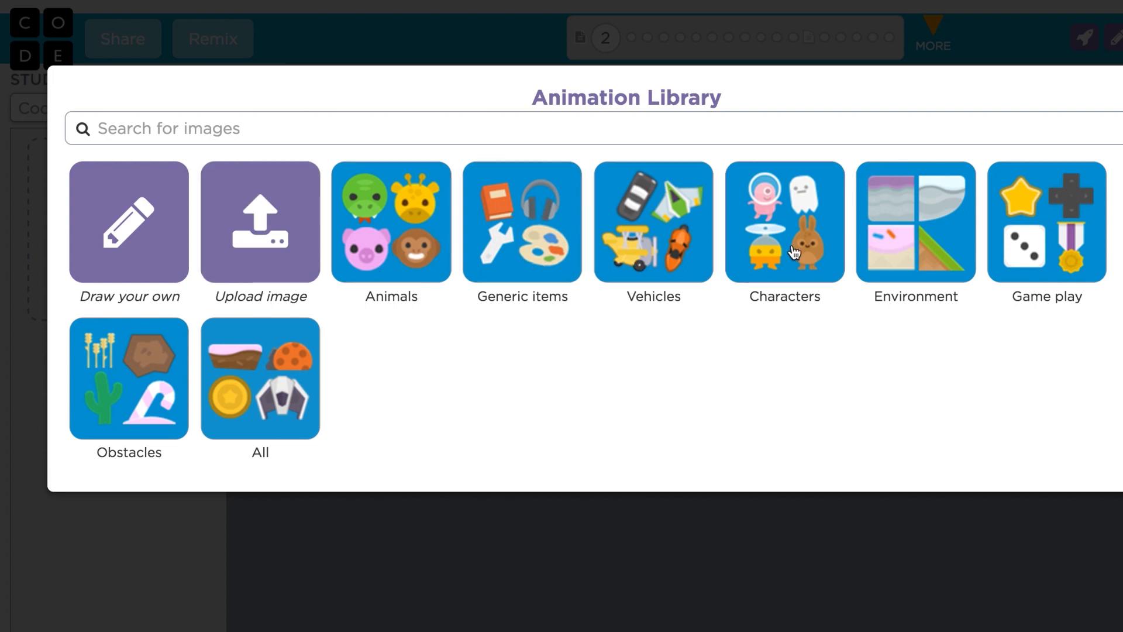
{"action": "left_click", "coordinate": [784, 222]}
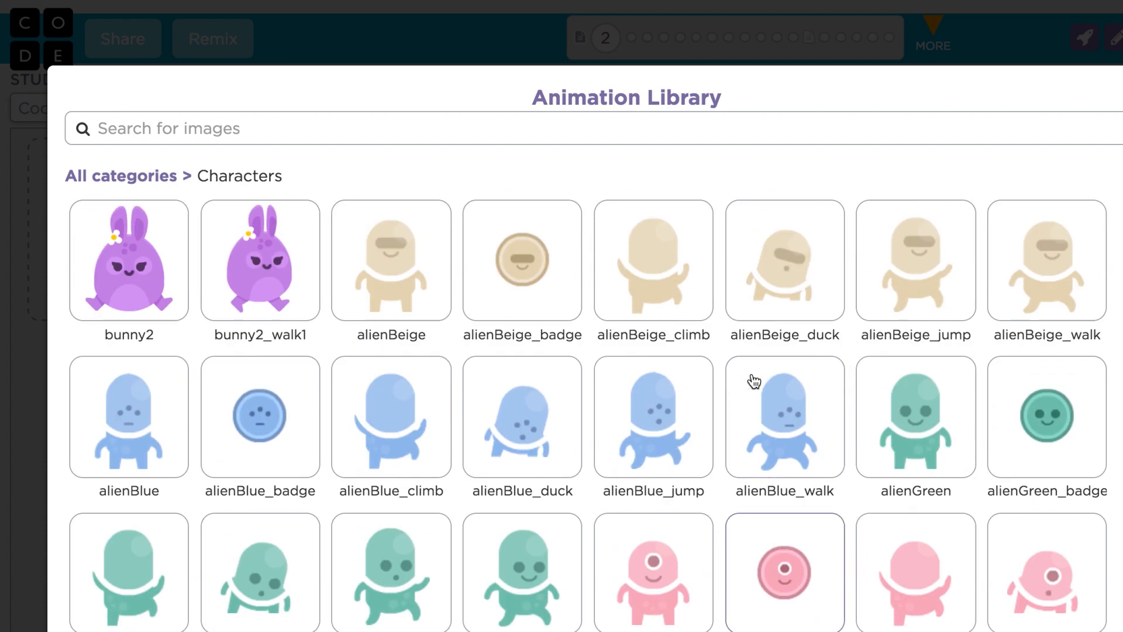
{"action": "left_click", "coordinate": [128, 260]}
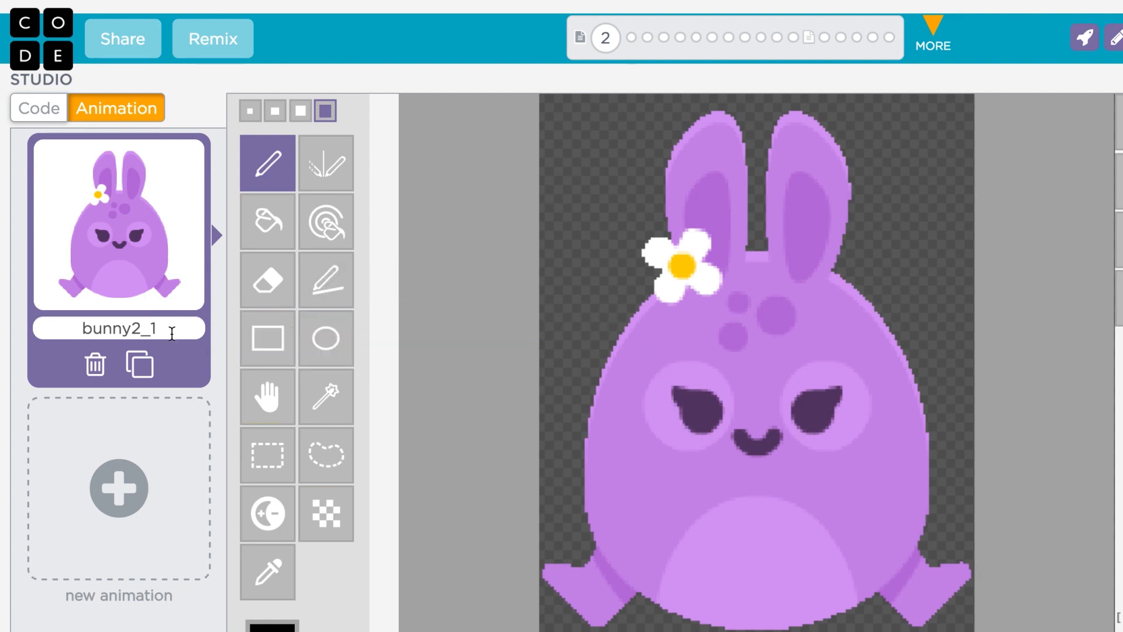
Rename the animation to bunny2_purple and return to the code's Sprites blocks.
{"action": "key", "text": "Backspace"}
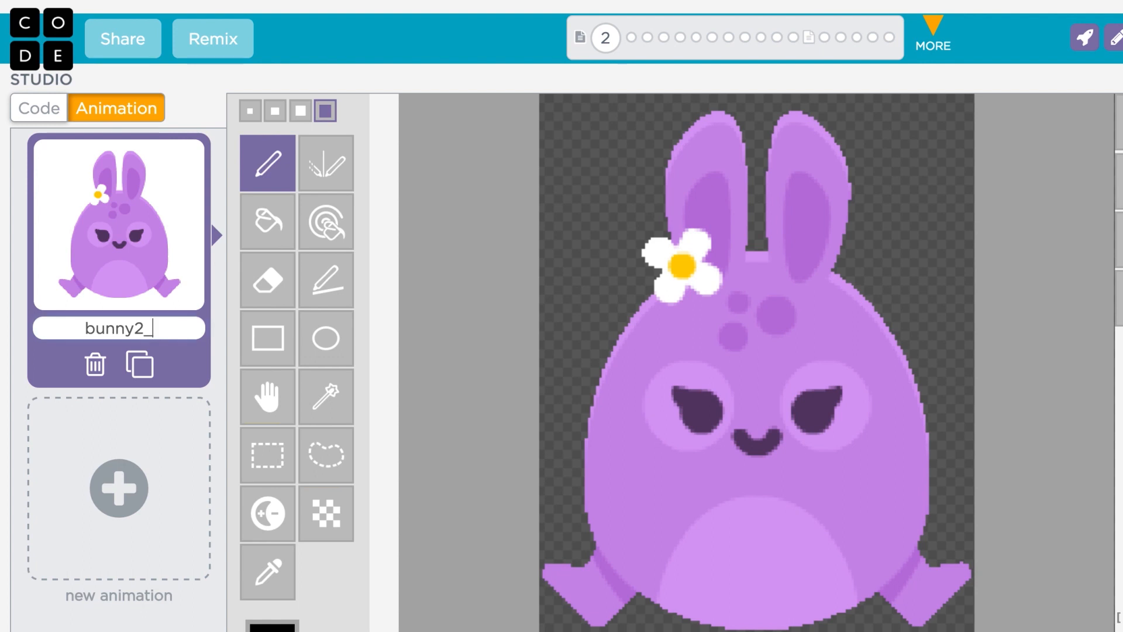
{"action": "type", "text": "purple"}
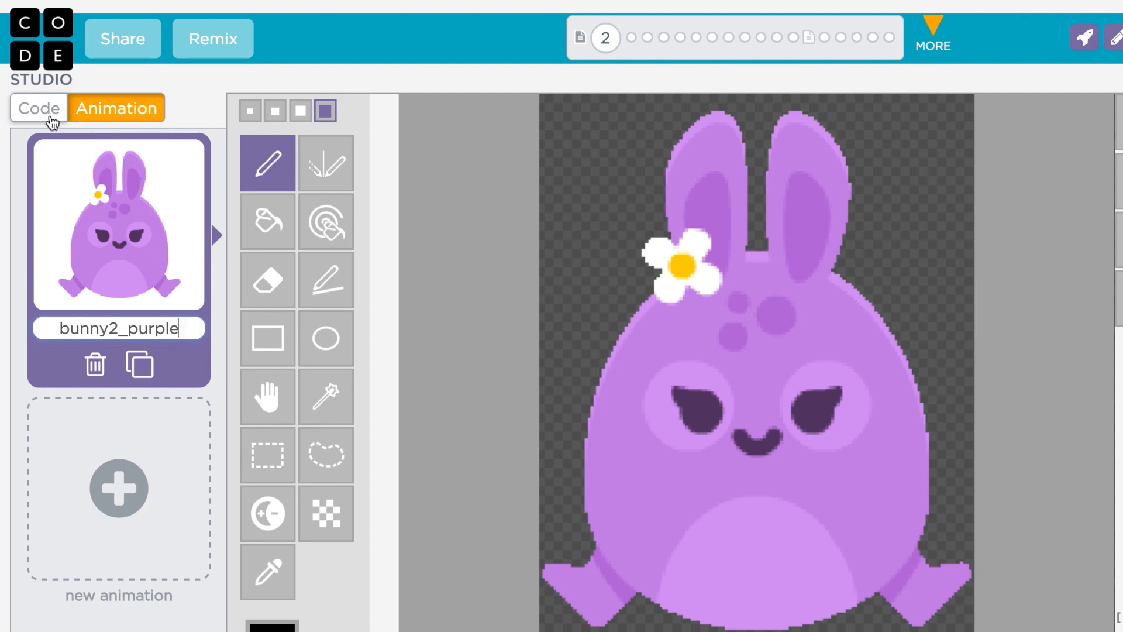
{"action": "left_click", "coordinate": [39, 107]}
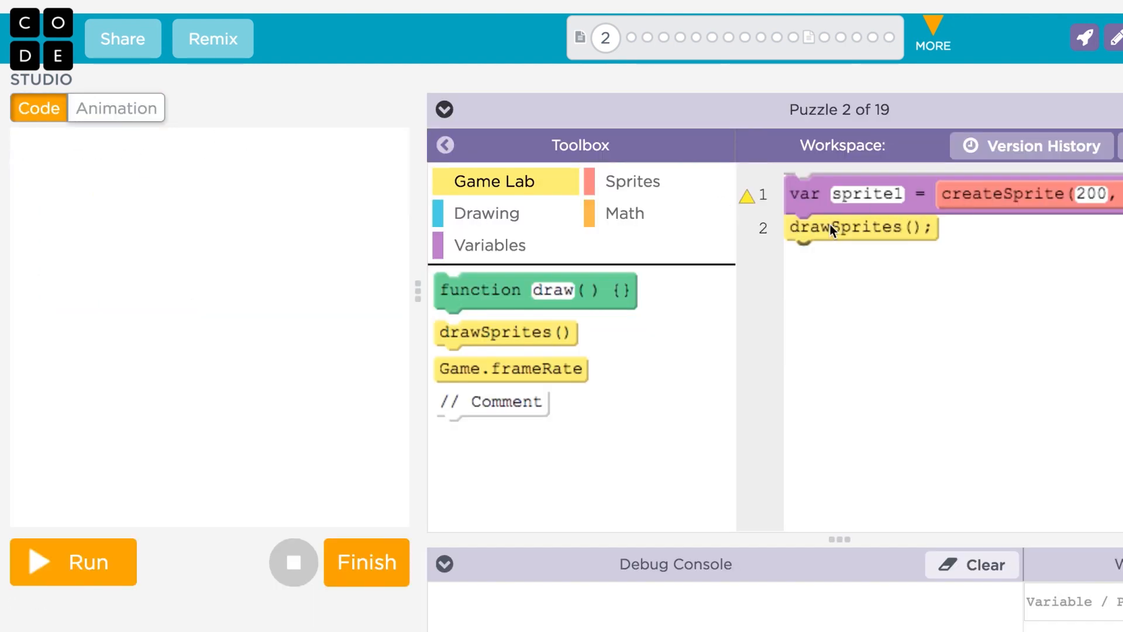
{"action": "left_click", "coordinate": [116, 108]}
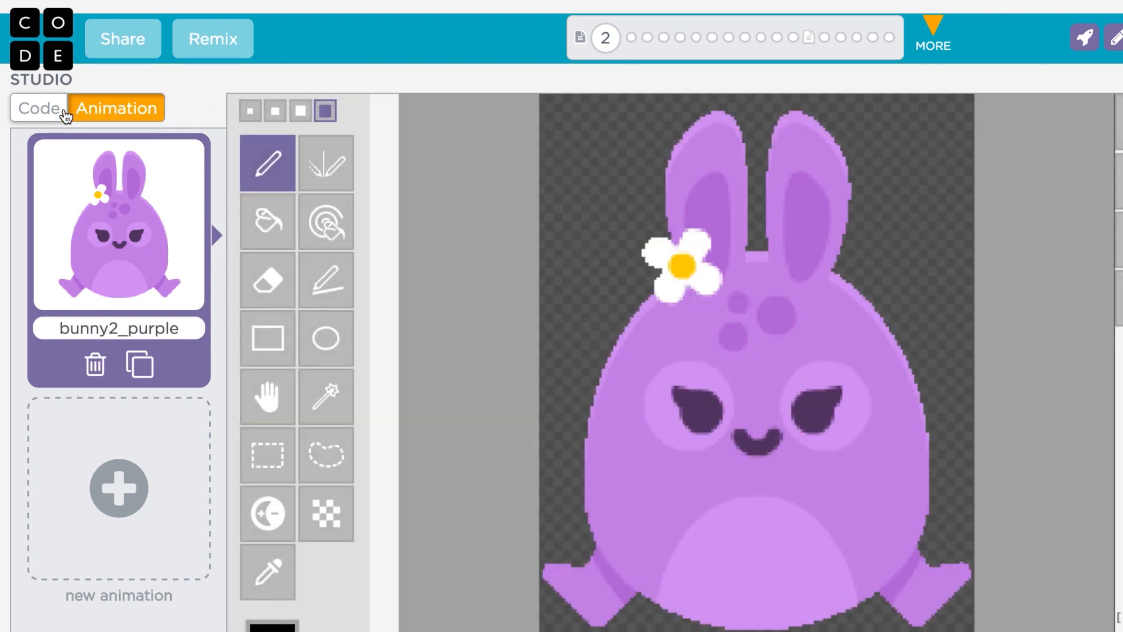
{"action": "left_click", "coordinate": [37, 108]}
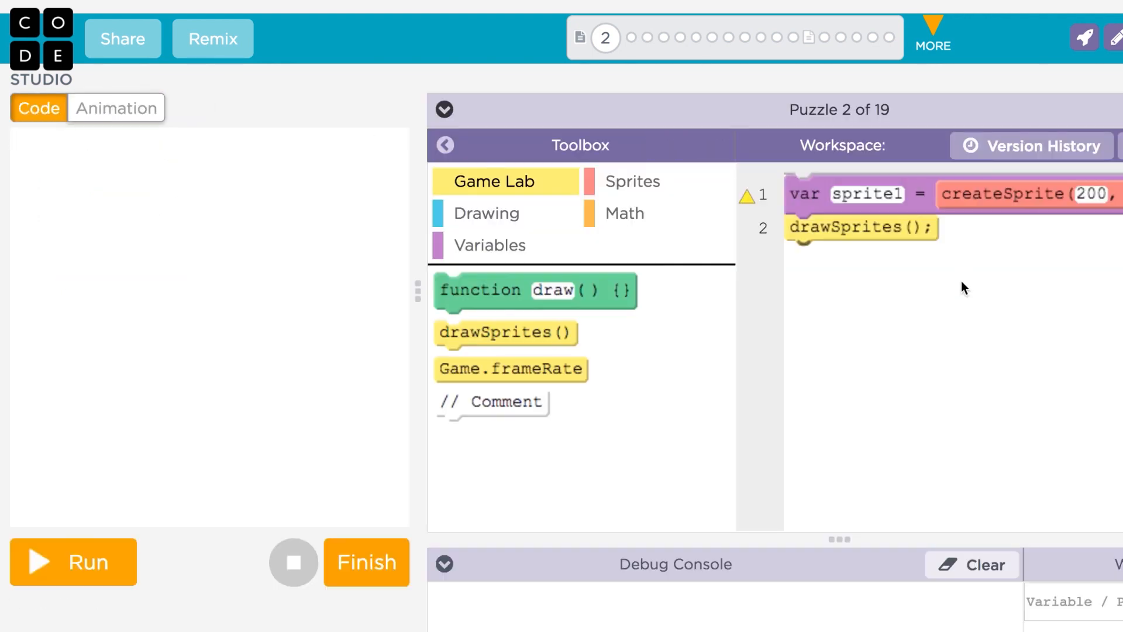
{"action": "left_click", "coordinate": [631, 182]}
{"action": "type", "text": "sprite1"}
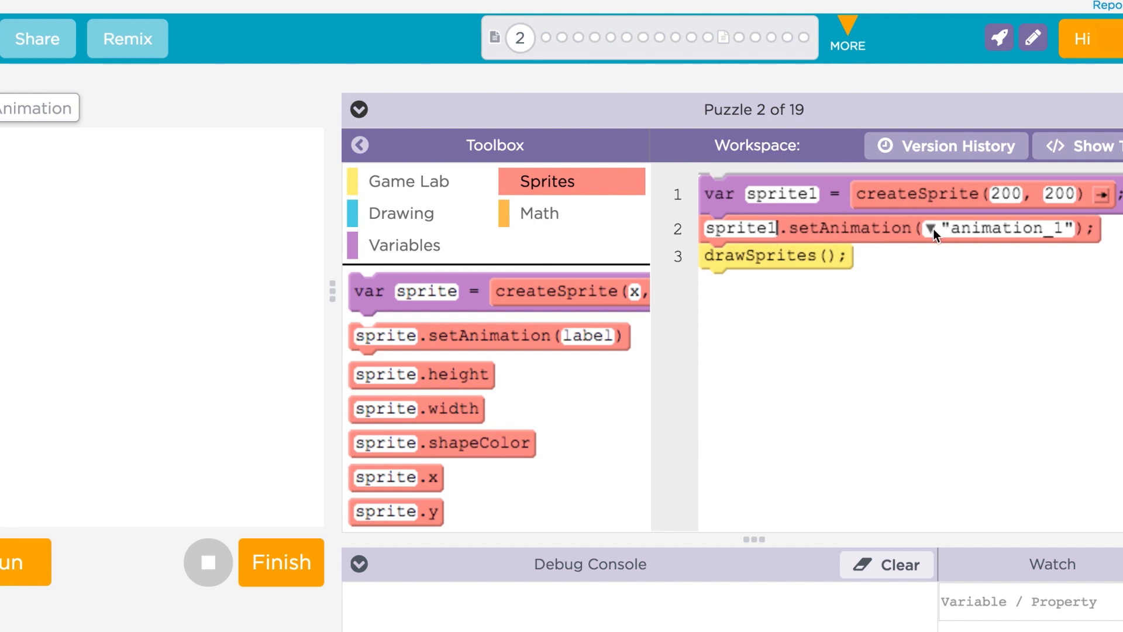
Set sprite1's animation to bunny2_purple and run the program.
{"action": "left_click", "coordinate": [934, 229]}
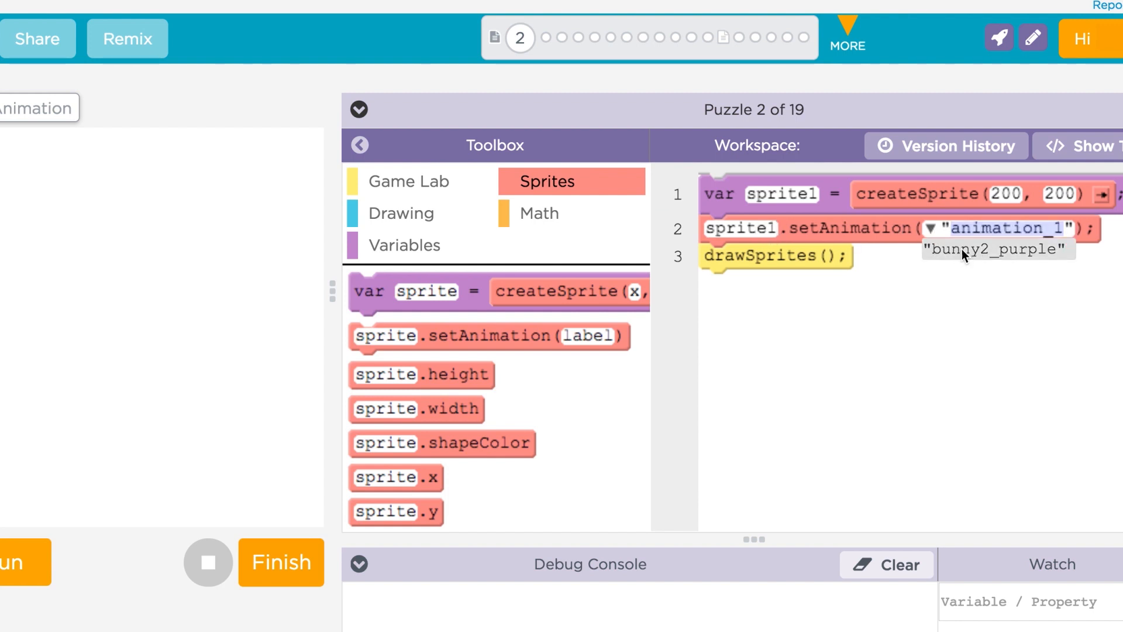
{"action": "left_click", "coordinate": [998, 250]}
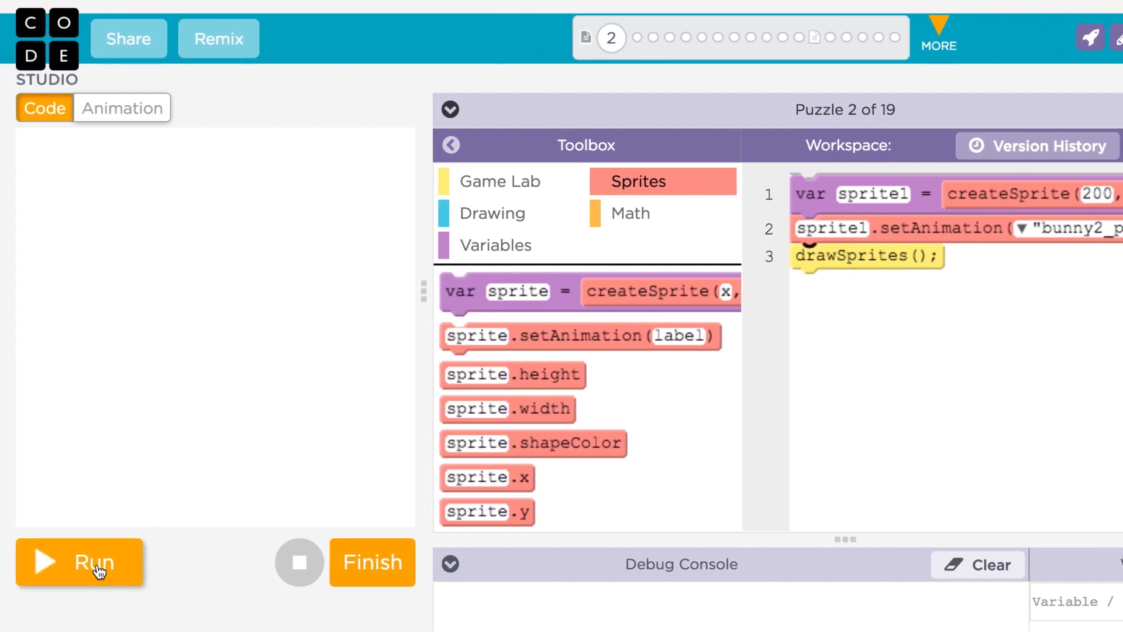
{"action": "left_click", "coordinate": [79, 561]}
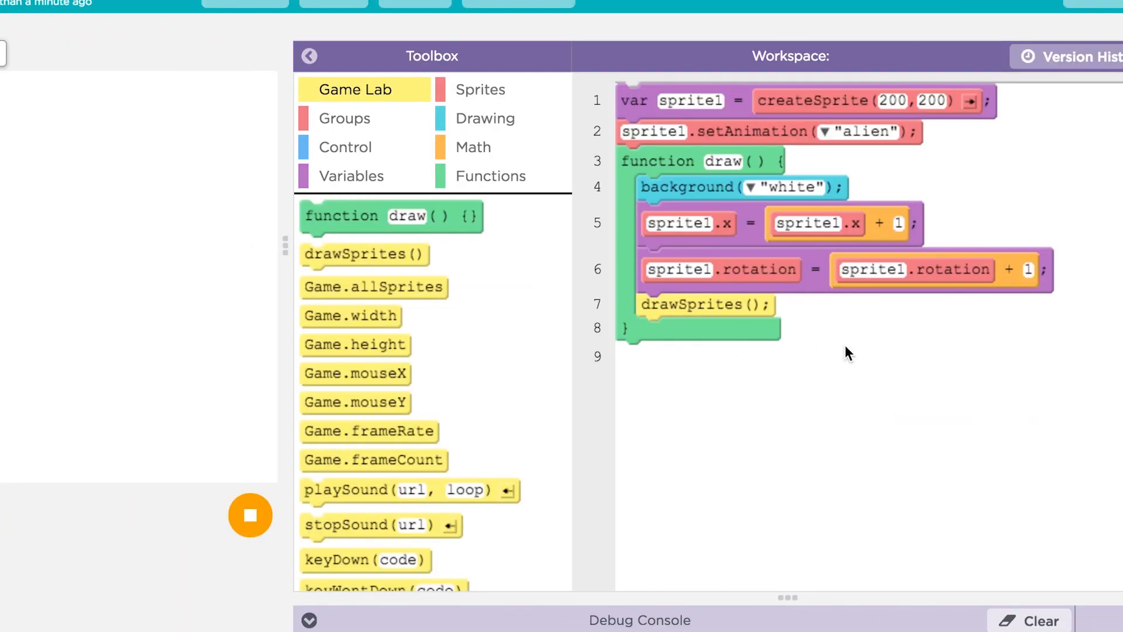
Paste the copied draw loop into the program and return to the Animation tab.
{"action": "key", "text": "ctrl+c"}
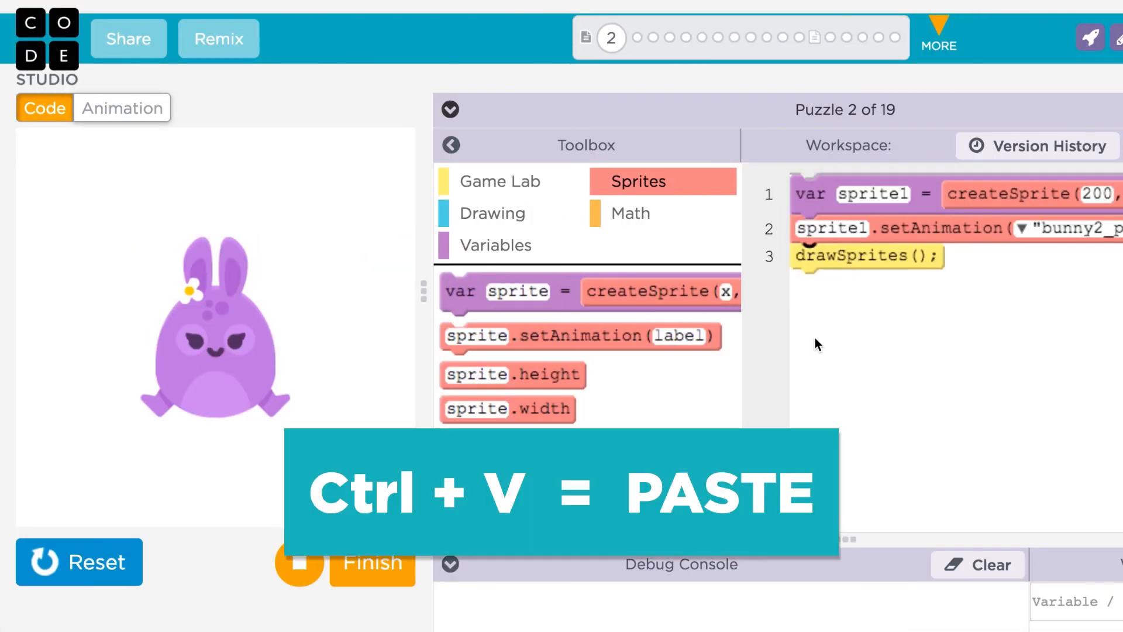
{"action": "key", "text": "ctrl+v"}
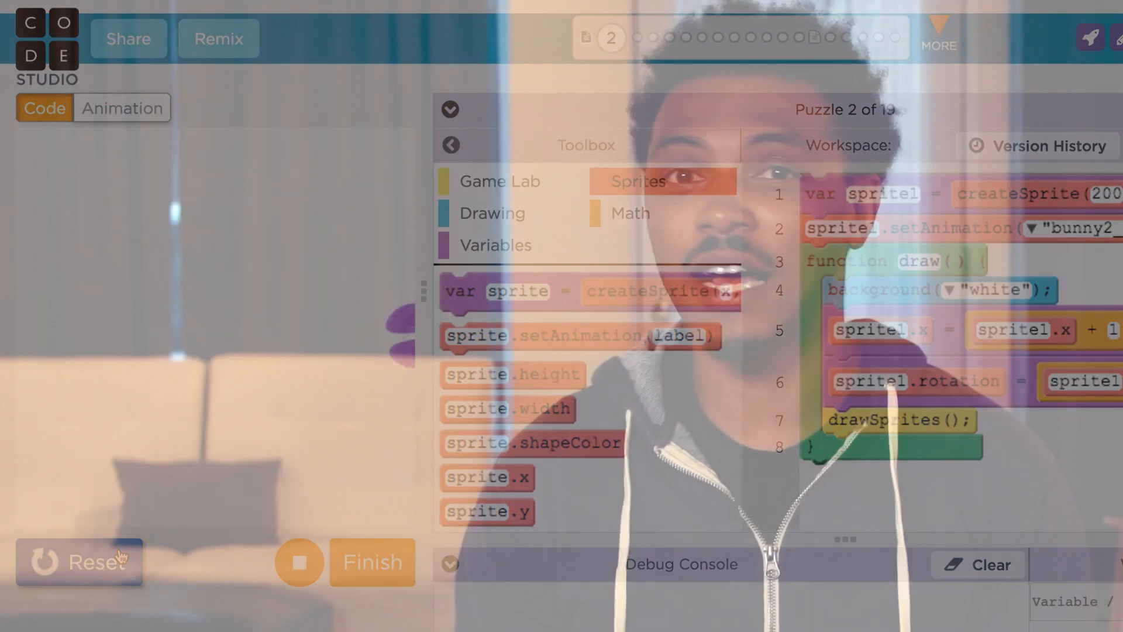
{"action": "left_click", "coordinate": [122, 106]}
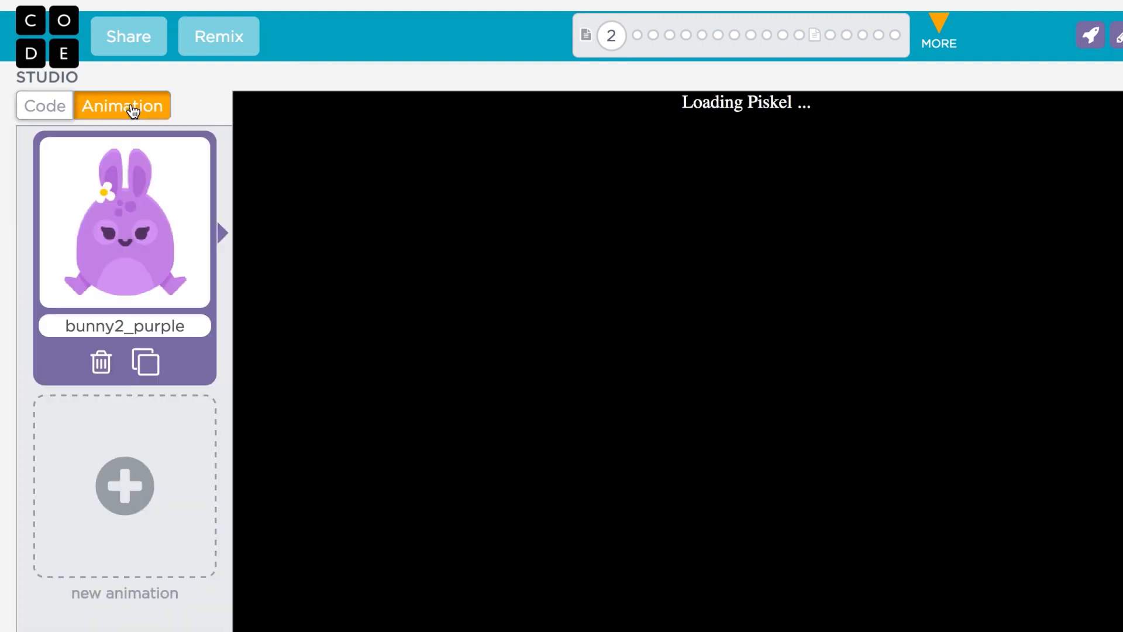
Create a blank animation_1 and hand-draw a black smiley face in the pixel editor.
{"action": "left_click", "coordinate": [124, 485]}
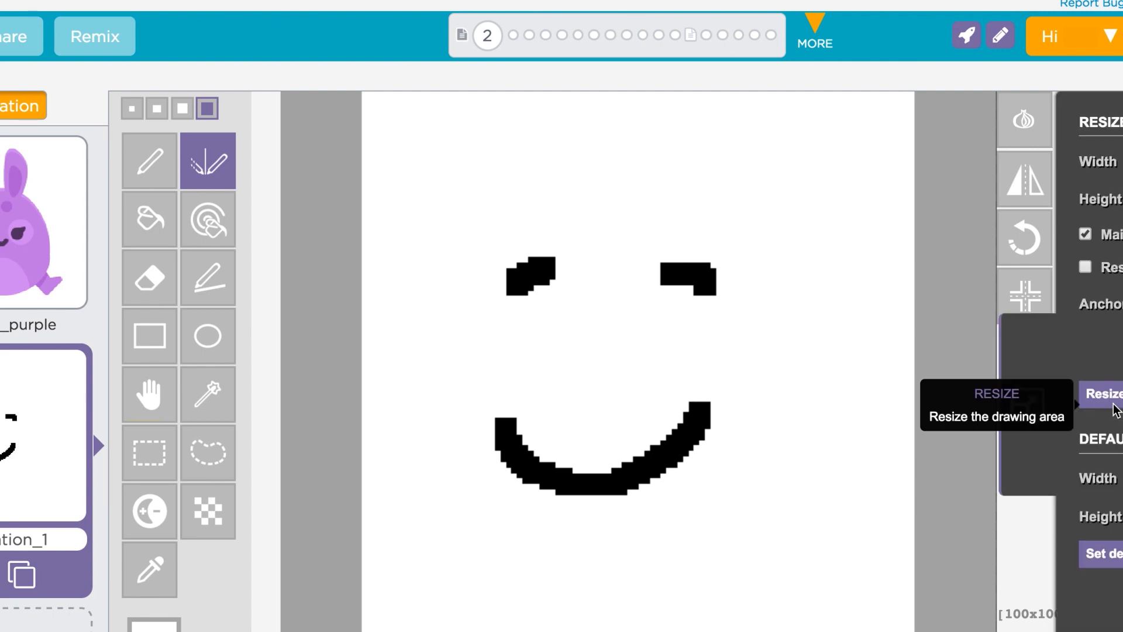
{"action": "left_click", "coordinate": [1102, 393]}
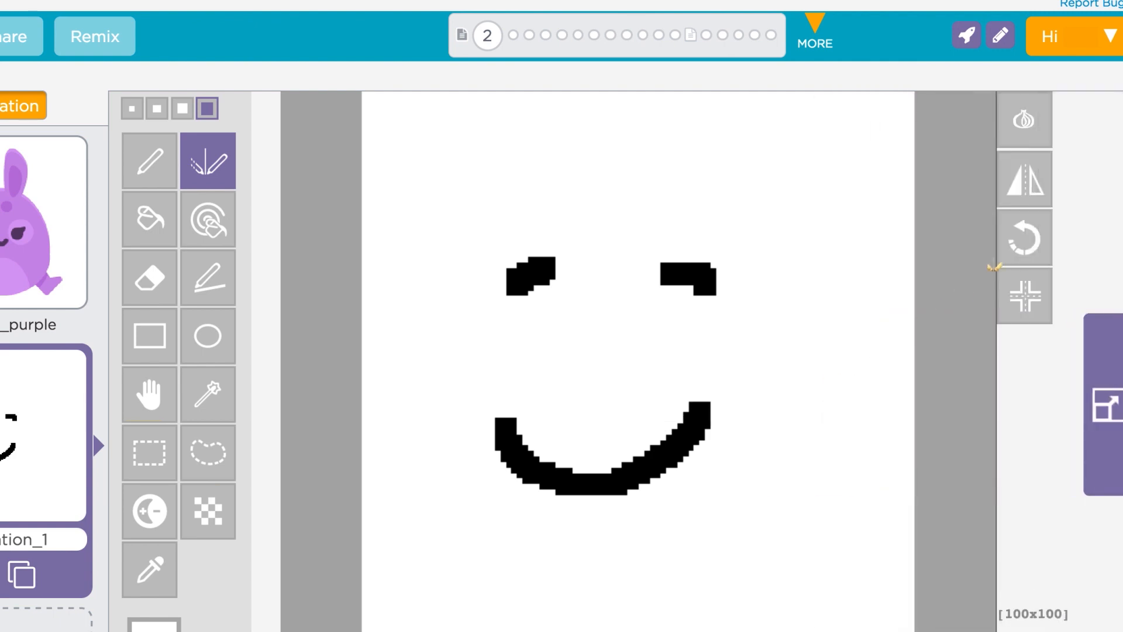
{"action": "left_click", "coordinate": [1025, 178]}
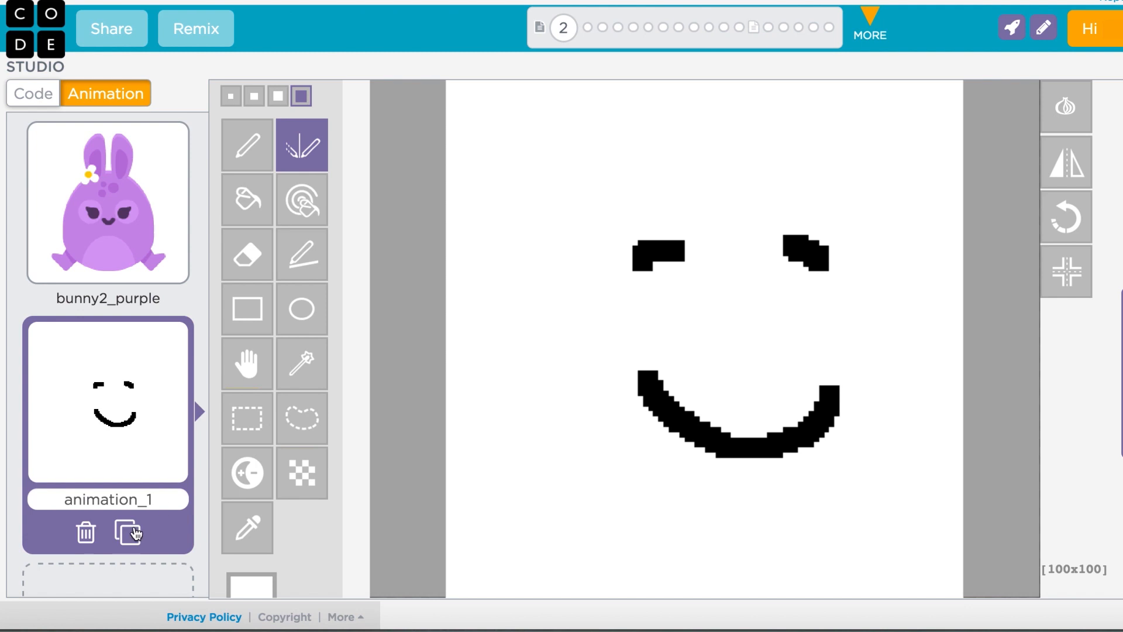
Duplicate the smiley animation and draw brown hair across the copy's top.
{"action": "left_click", "coordinate": [130, 531]}
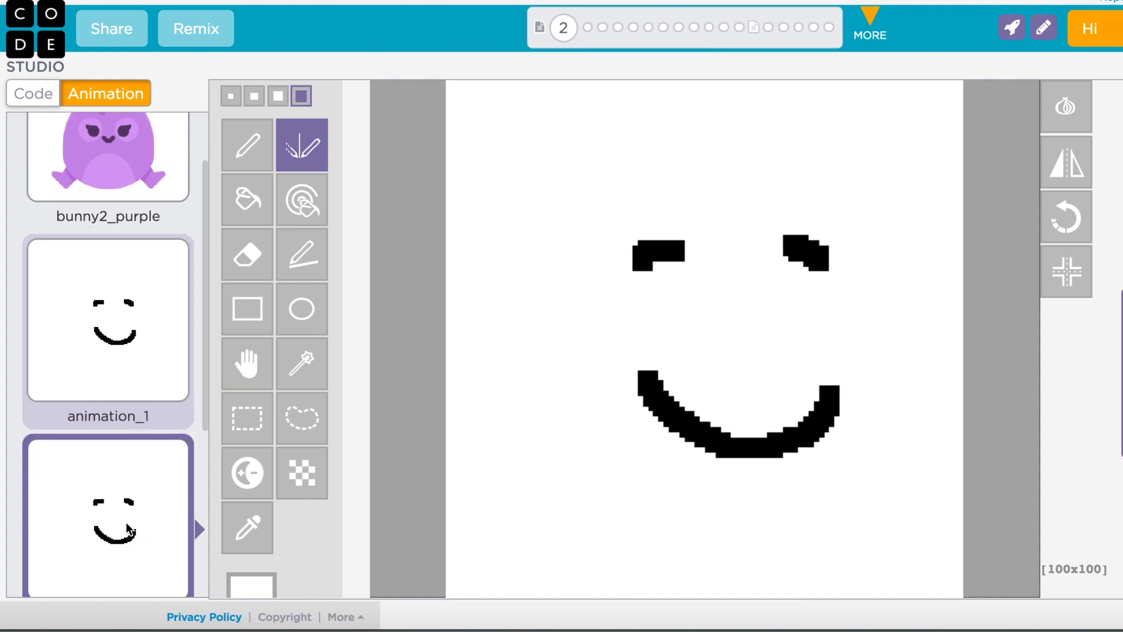
{"action": "left_click", "coordinate": [247, 145]}
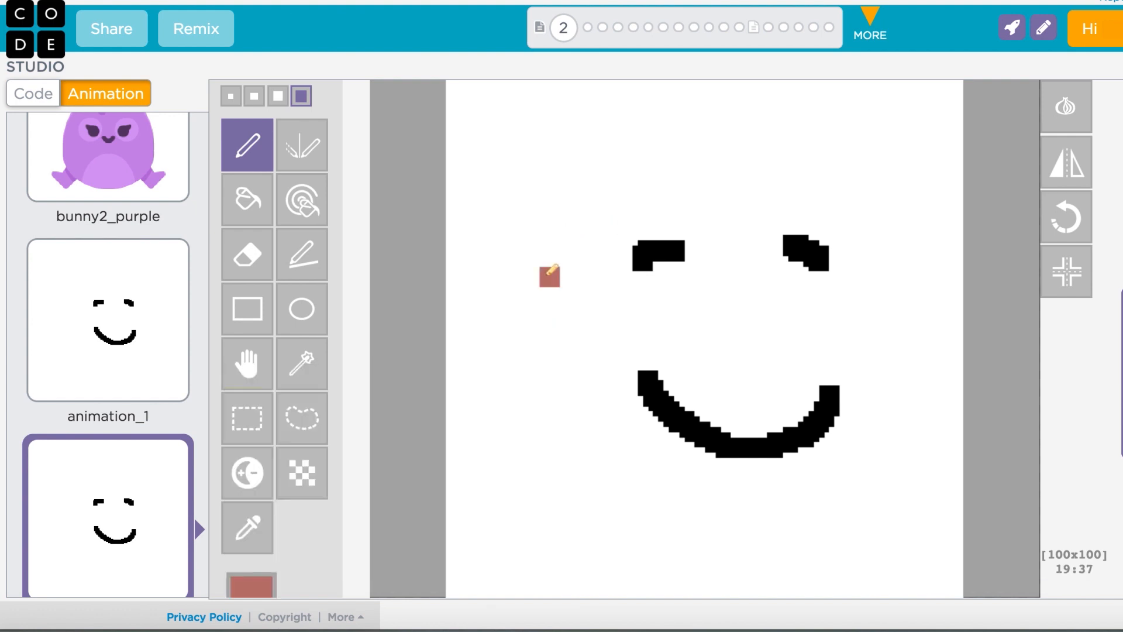
{"action": "left_click_drag", "start_coordinate": [548, 276], "coordinate": [910, 251]}
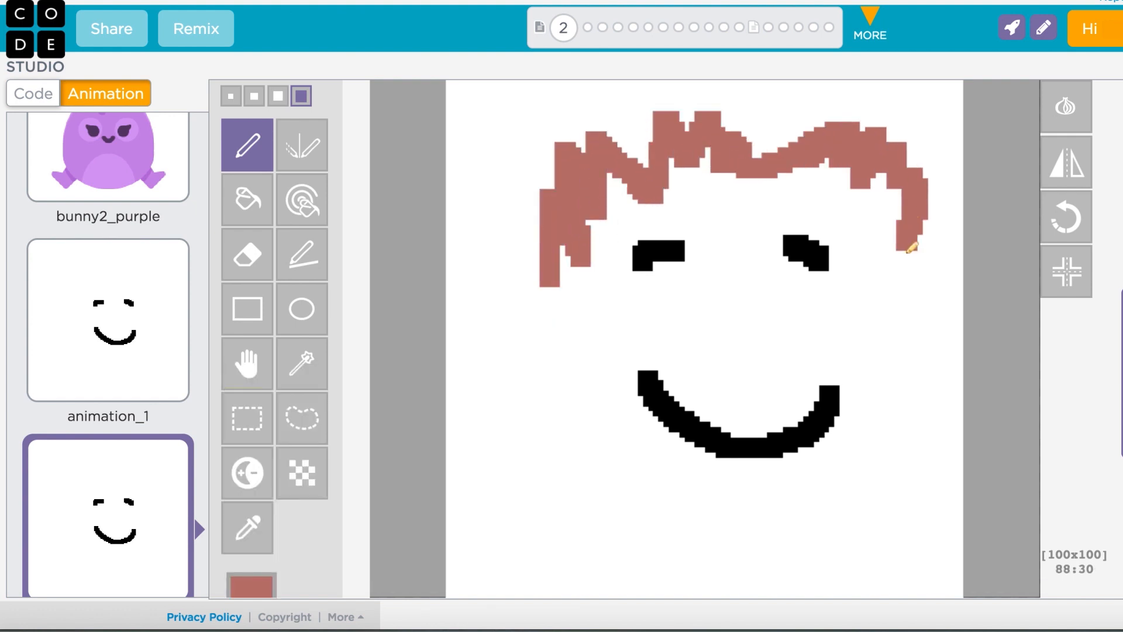
{"action": "left_click", "coordinate": [33, 94]}
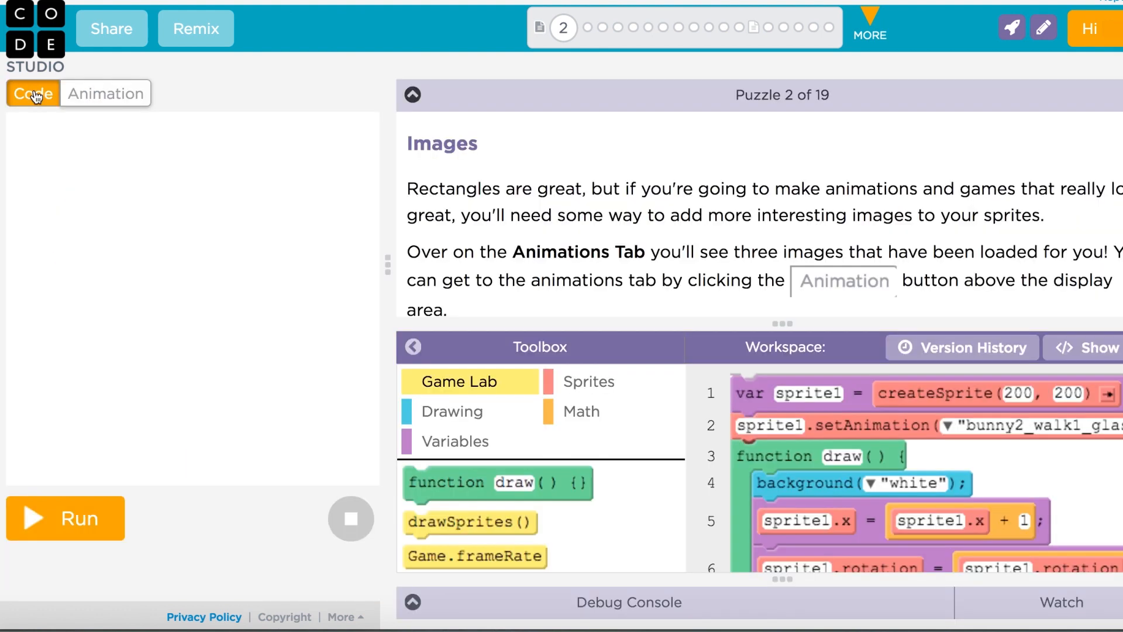
Set sprite1's animation to animation_1_copy and run to show the face with hair.
{"action": "left_click", "coordinate": [949, 425]}
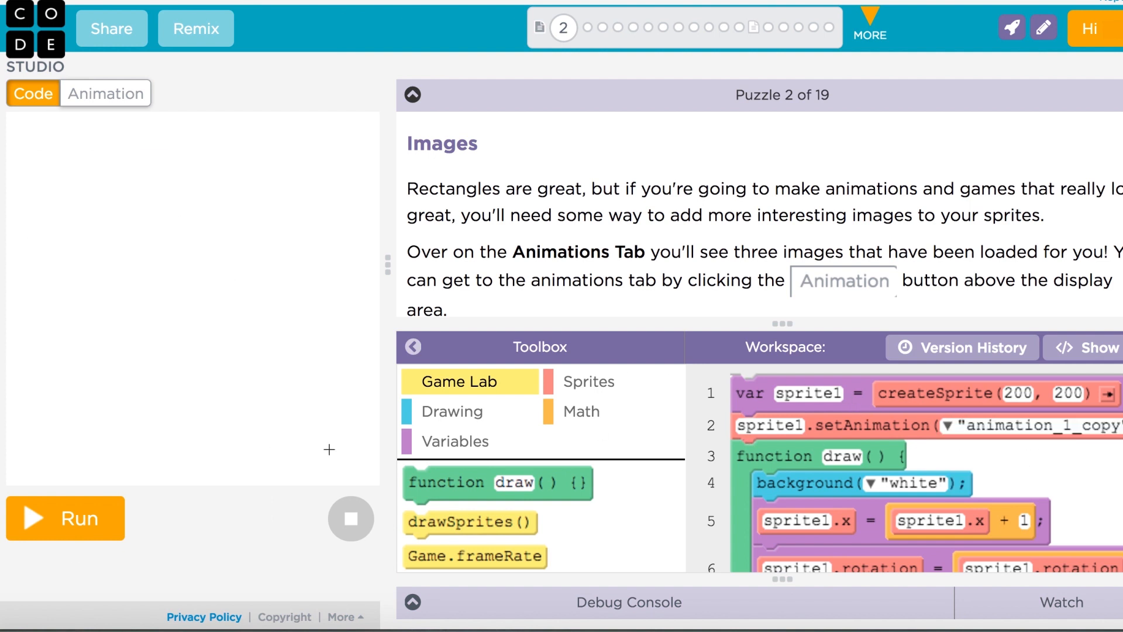
{"action": "left_click", "coordinate": [65, 518]}
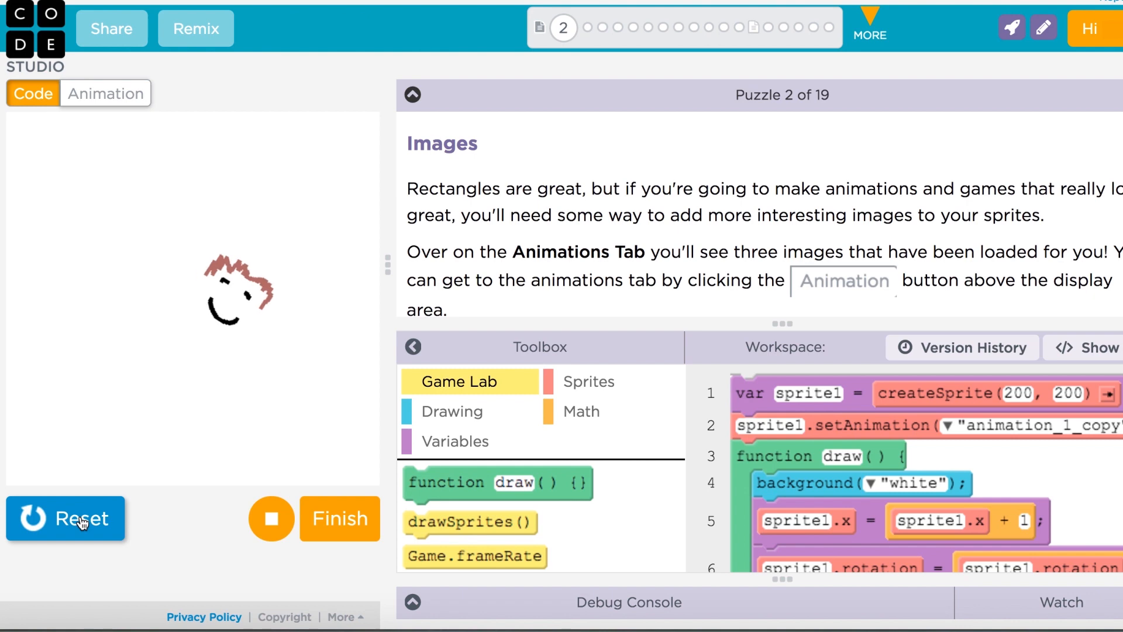